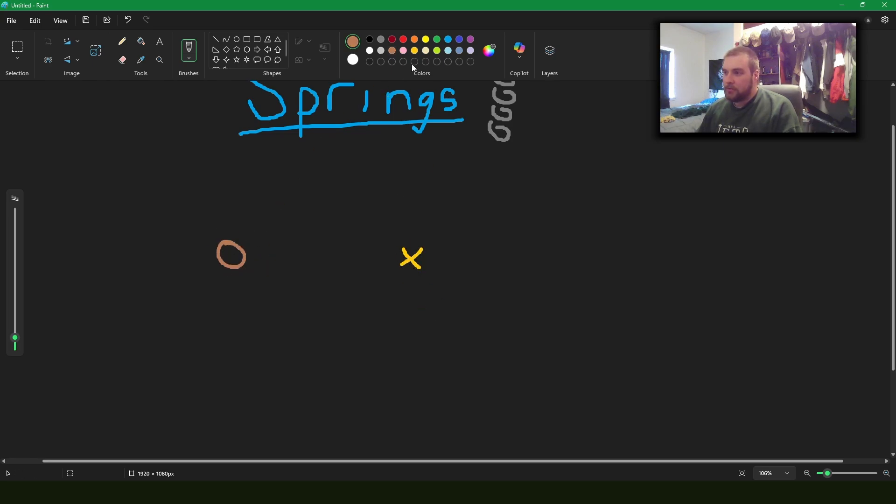
mouse_move(266, 259)
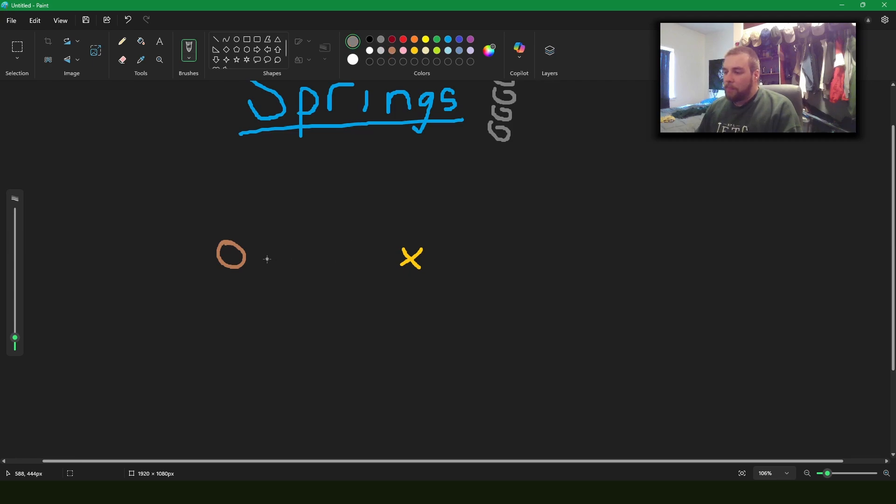
mouse_move(252, 255)
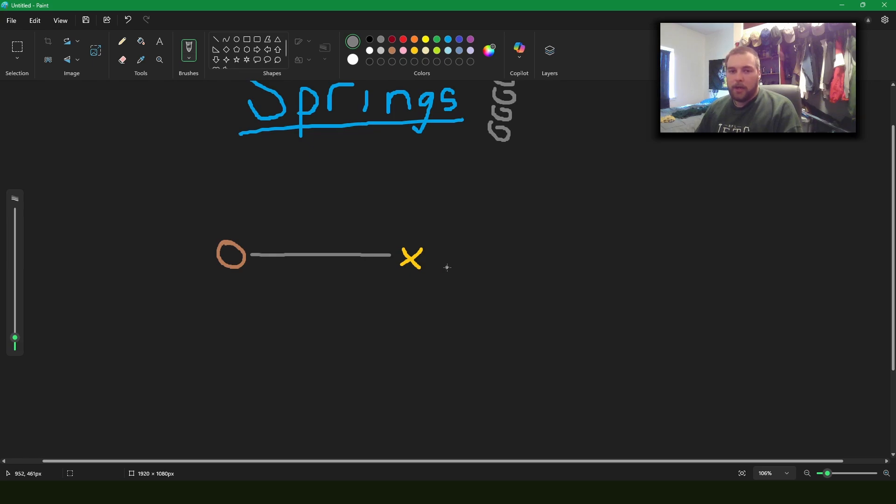
mouse_move(318, 233)
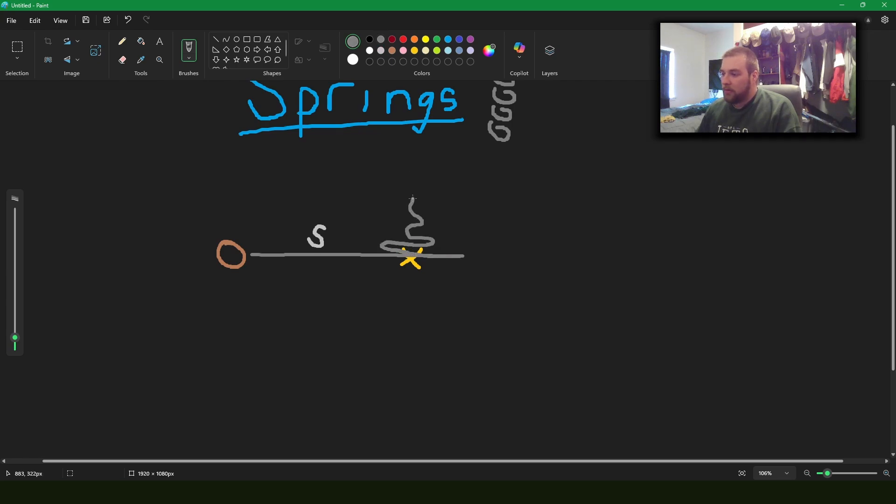
Draw the grey rod and coil, red position lines, S and d labels, and numbers 1–3.
click(425, 39)
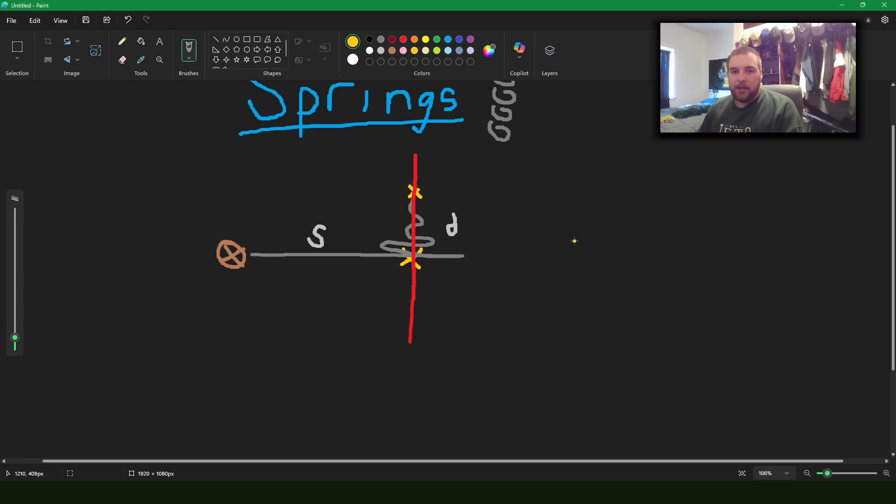
mouse_move(508, 178)
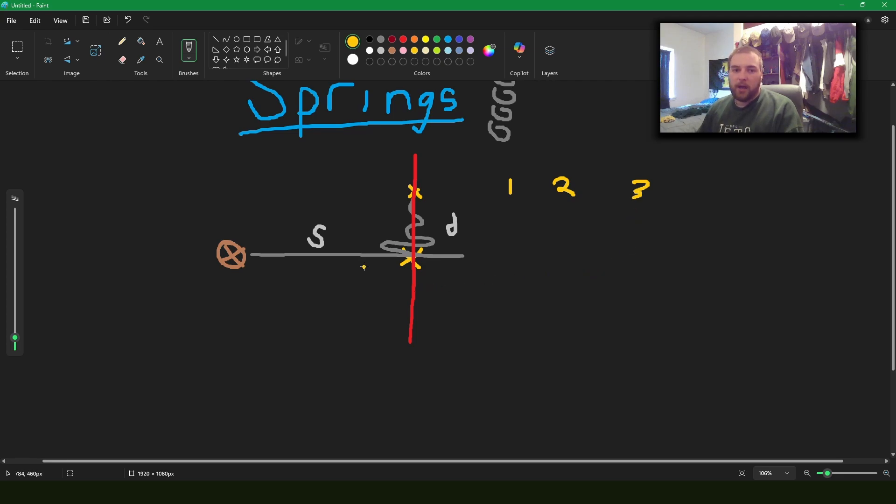
mouse_move(400, 229)
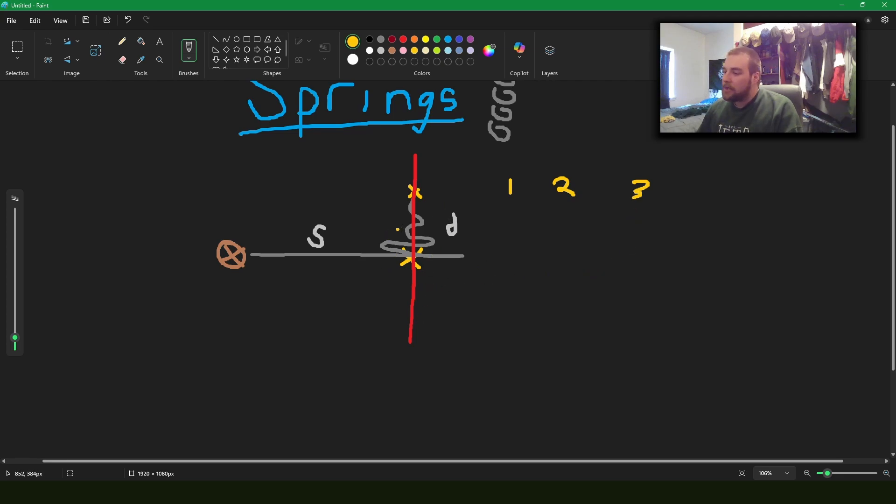
click(409, 313)
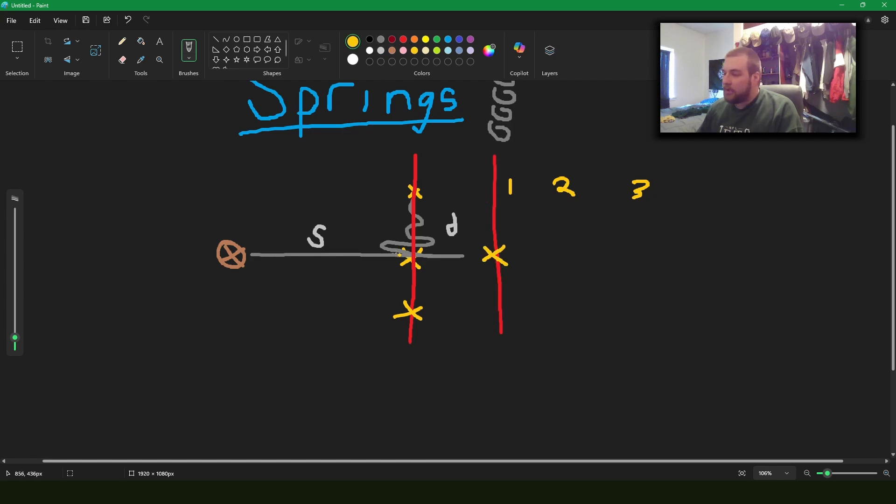
mouse_move(388, 5)
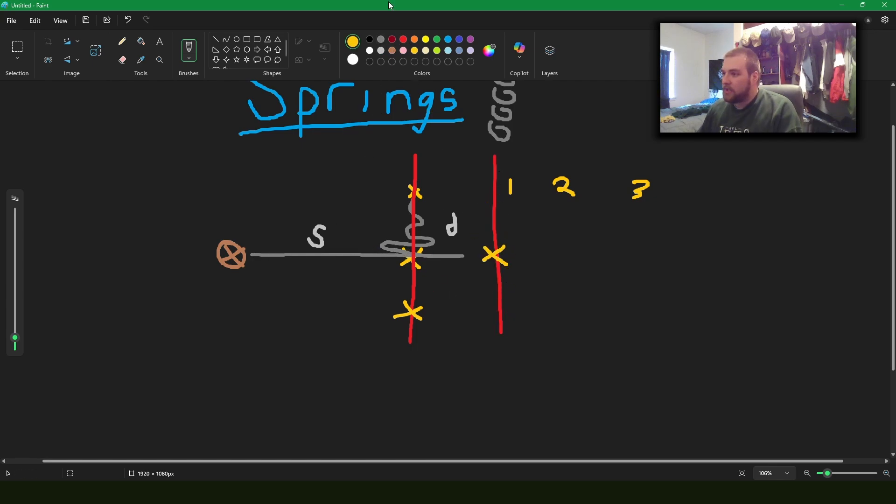
Draw grey zigzag coils across both red position lines beneath the first rod.
click(353, 50)
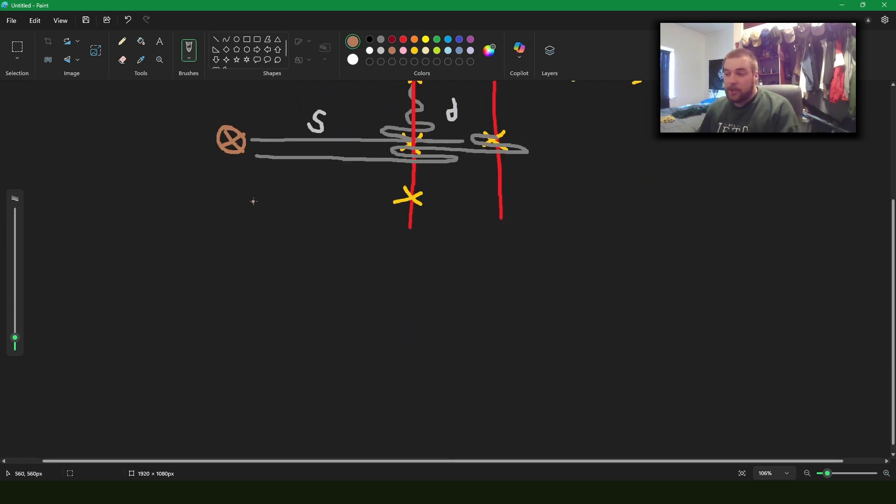
mouse_move(415, 220)
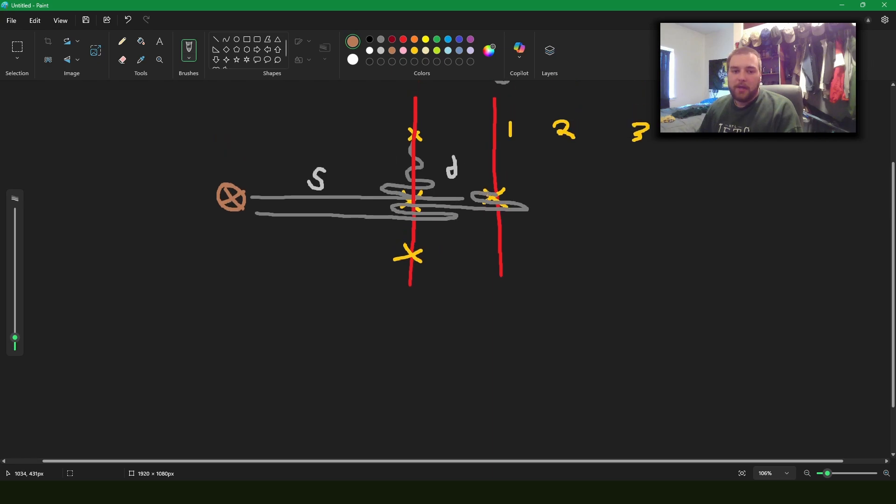
mouse_move(380, 240)
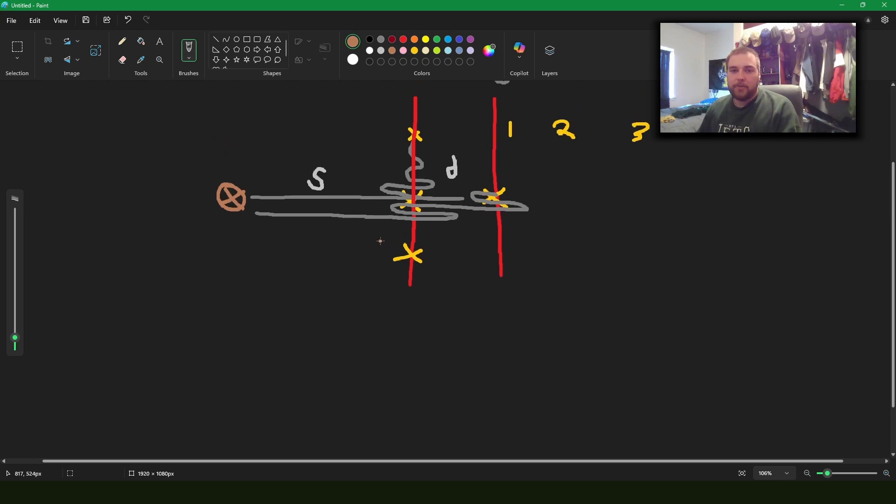
mouse_move(373, 239)
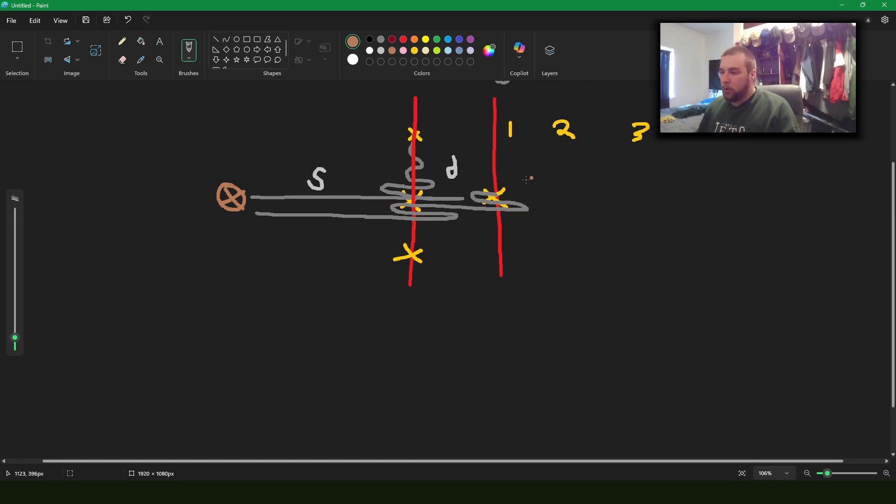
mouse_move(488, 193)
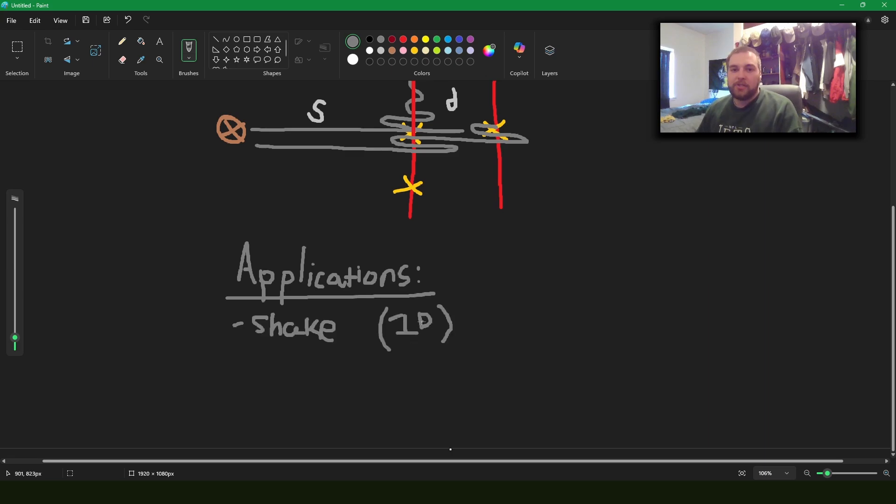
mouse_move(421, 318)
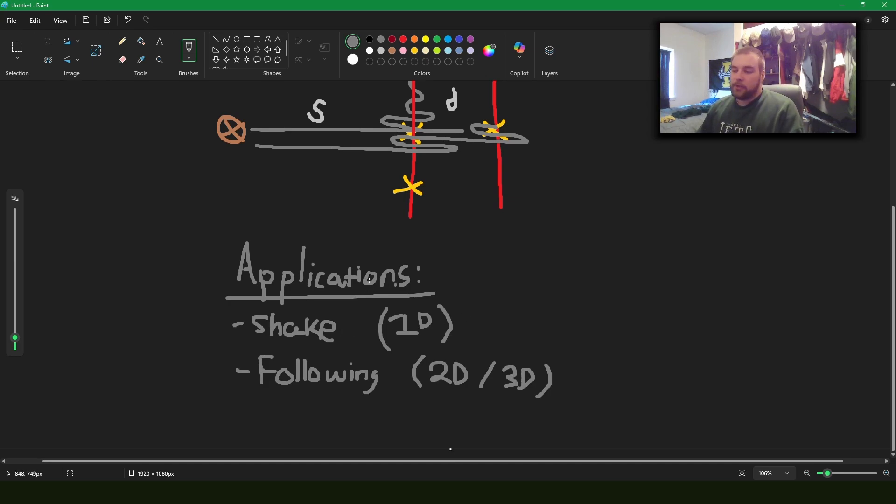
mouse_move(458, 290)
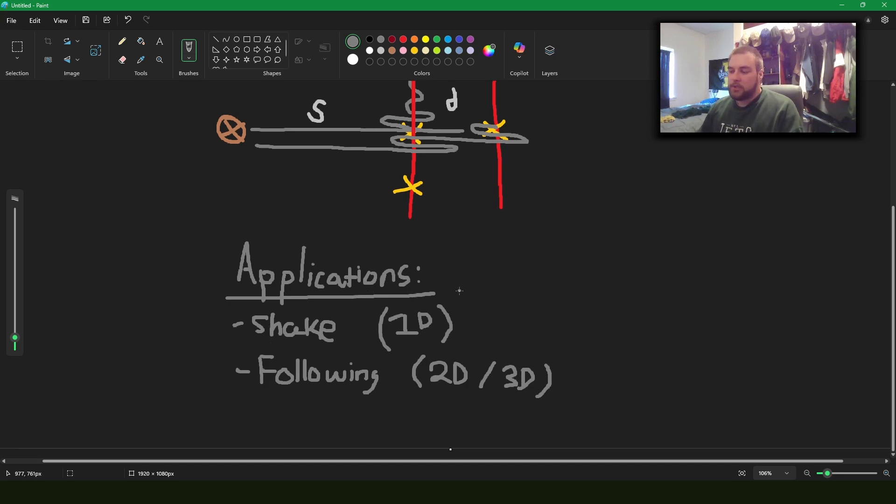
mouse_move(468, 337)
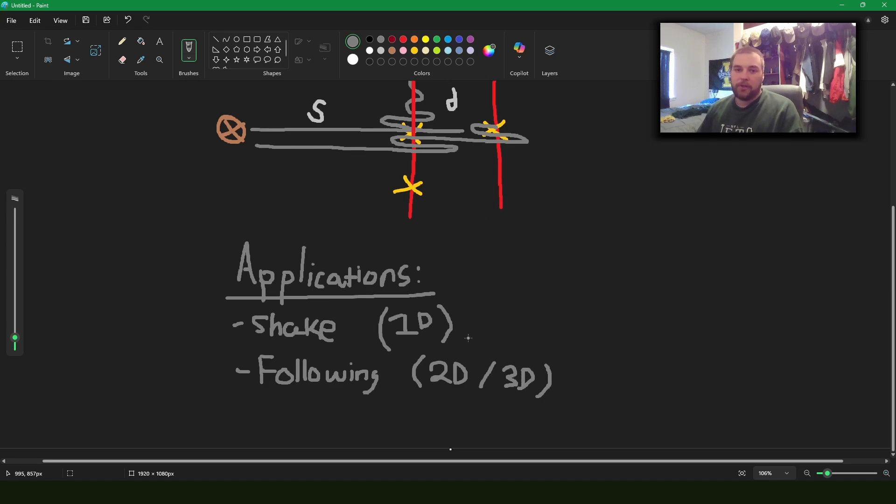
mouse_move(320, 392)
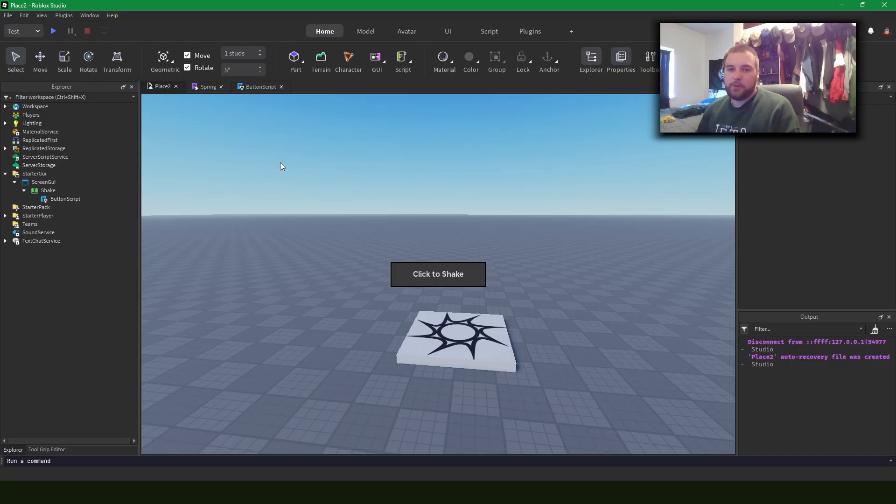
mouse_move(255, 100)
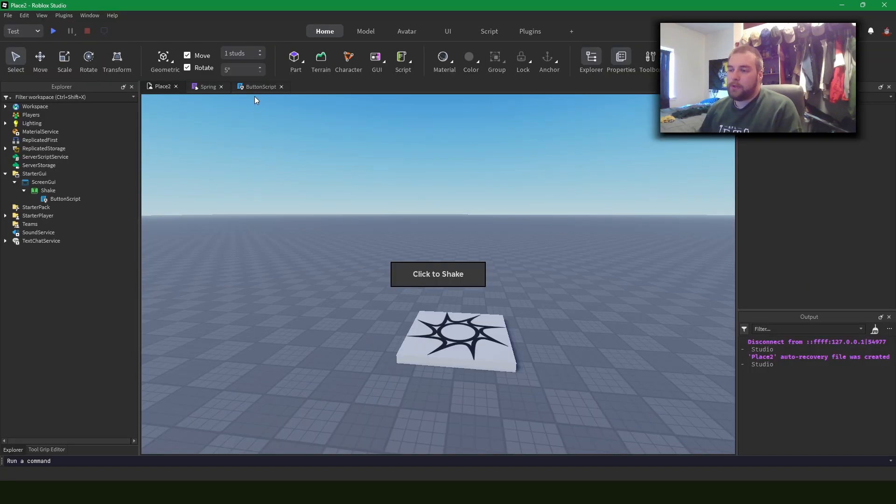
click(259, 87)
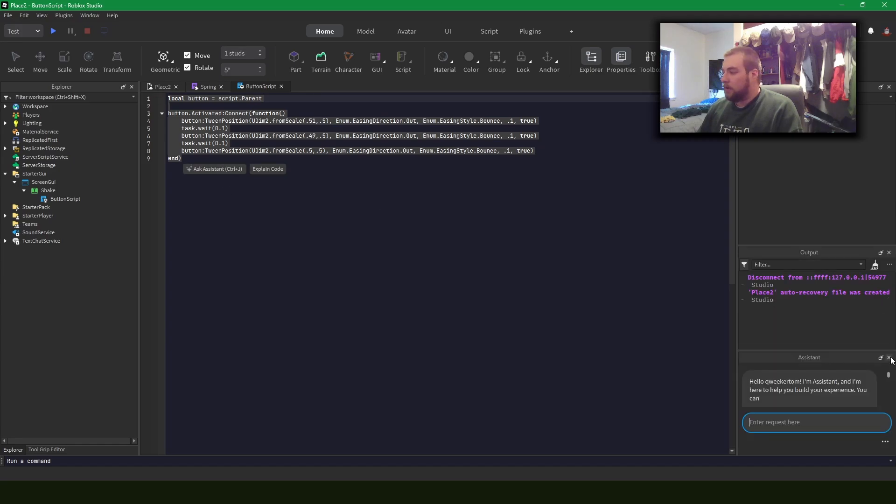
click(890, 358)
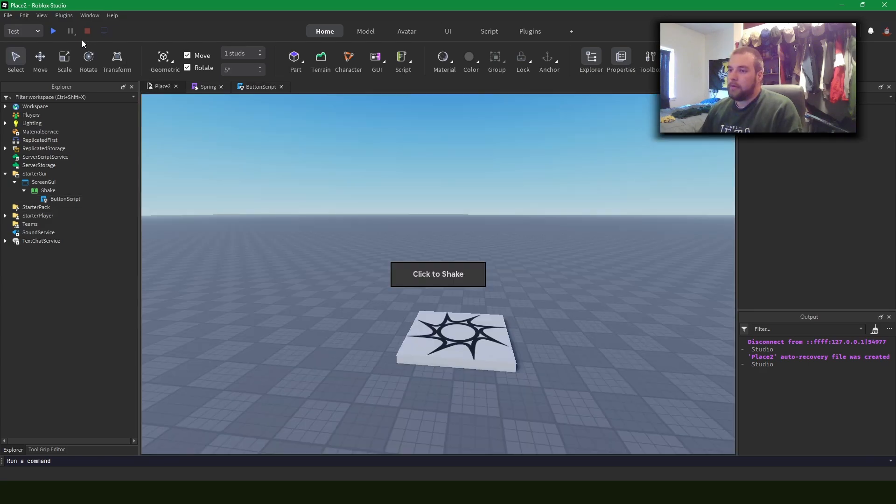
Playtest the place, press Click to Shake, then view the Spring module code.
click(53, 30)
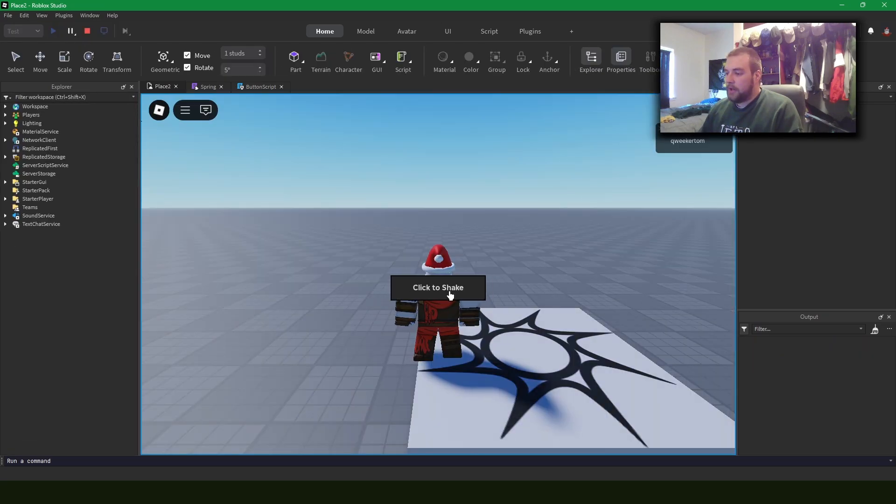
click(438, 288)
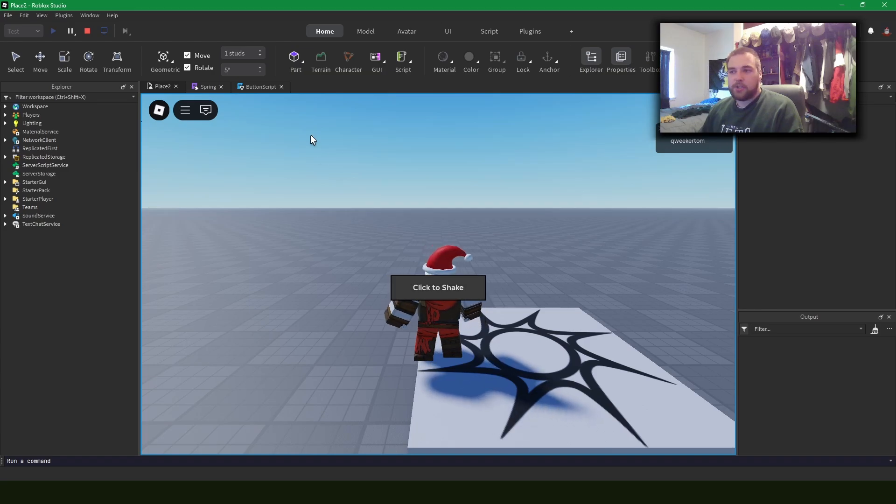
click(206, 86)
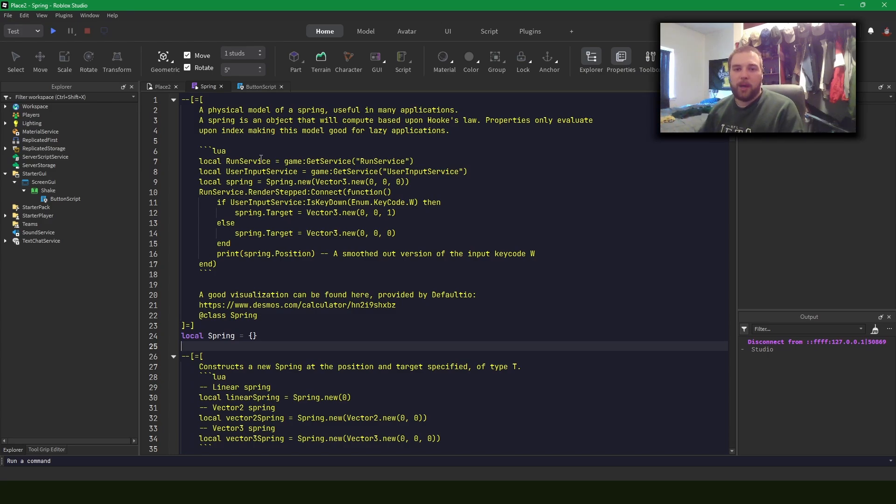
Open ButtonScript showing speed 40, damper 0.5 and velocity 500 shake code.
click(259, 86)
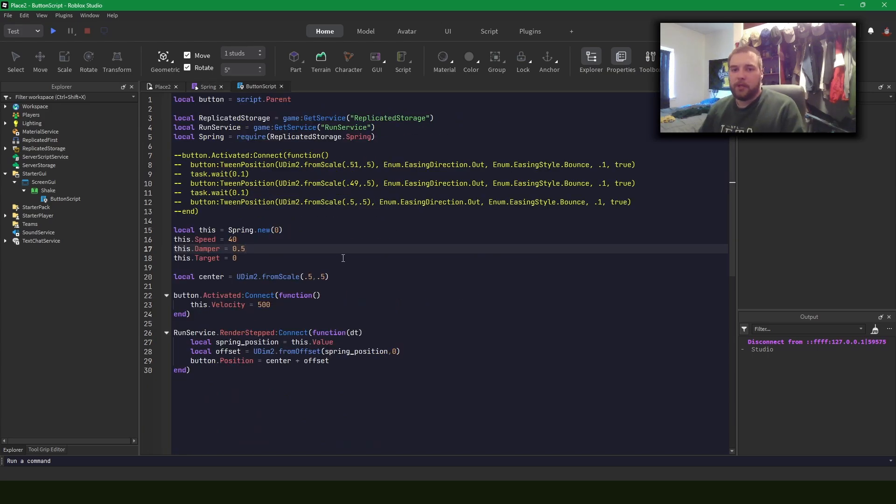
mouse_move(307, 213)
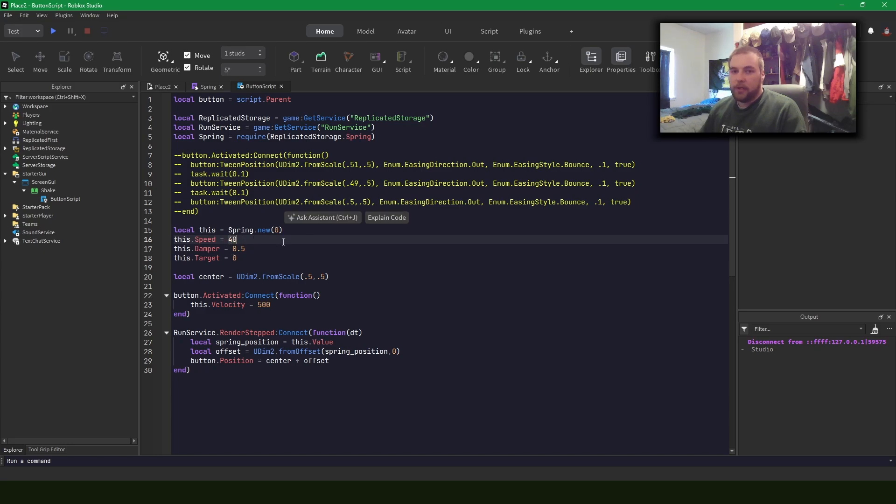
mouse_move(273, 244)
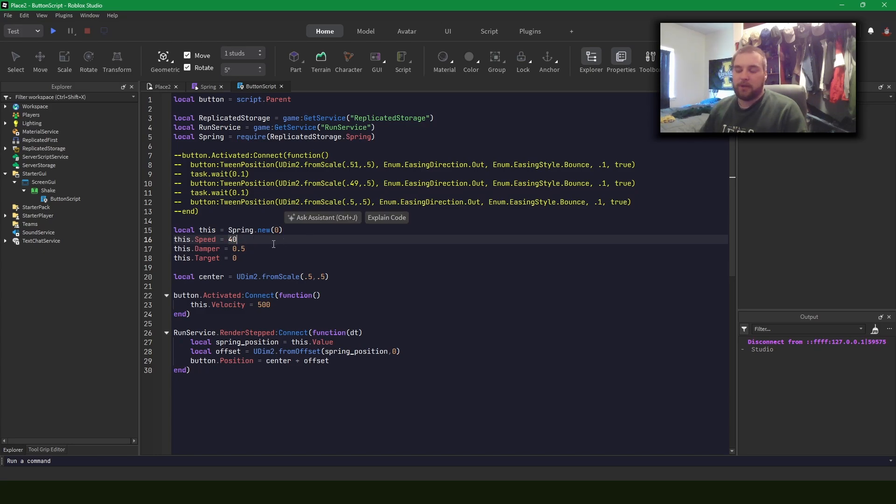
click(245, 249)
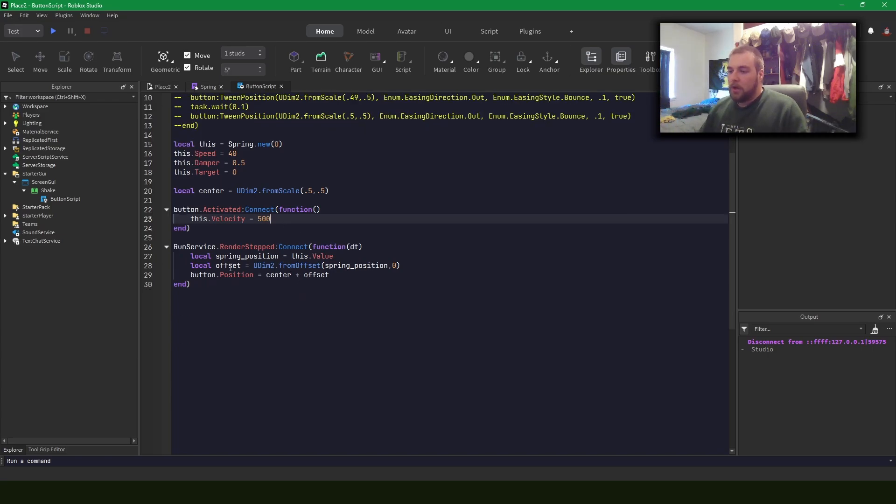
Change this.Speed on line 16 of ButtonScript from 40 to 10.
click(337, 257)
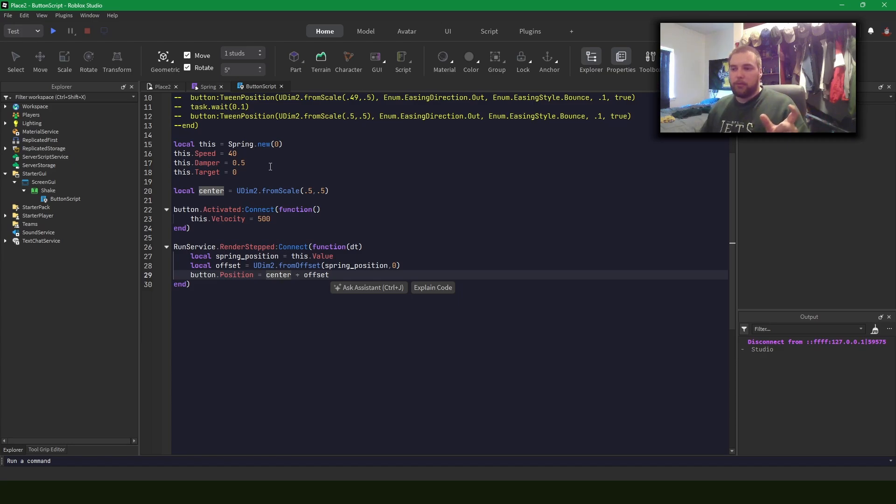
click(53, 31)
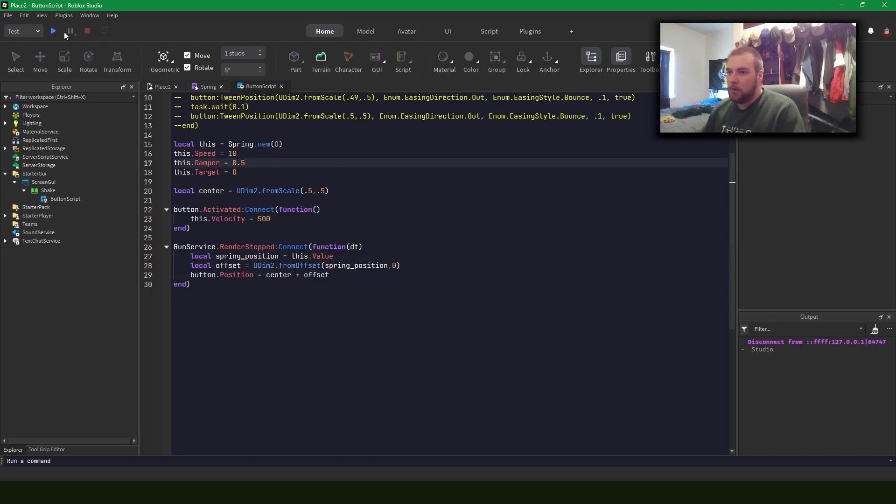
Set this.Damper to 0.9, playtest, shake the button, and stop the test.
click(53, 31)
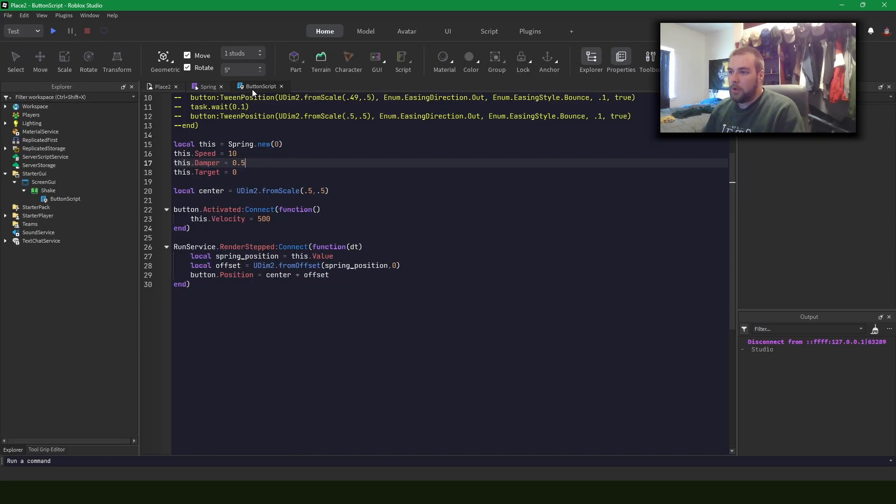
text(9)
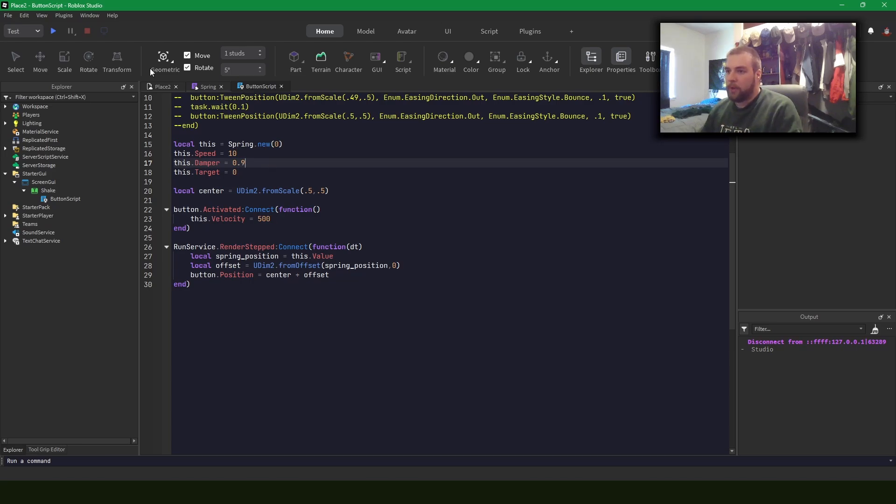
click(52, 31)
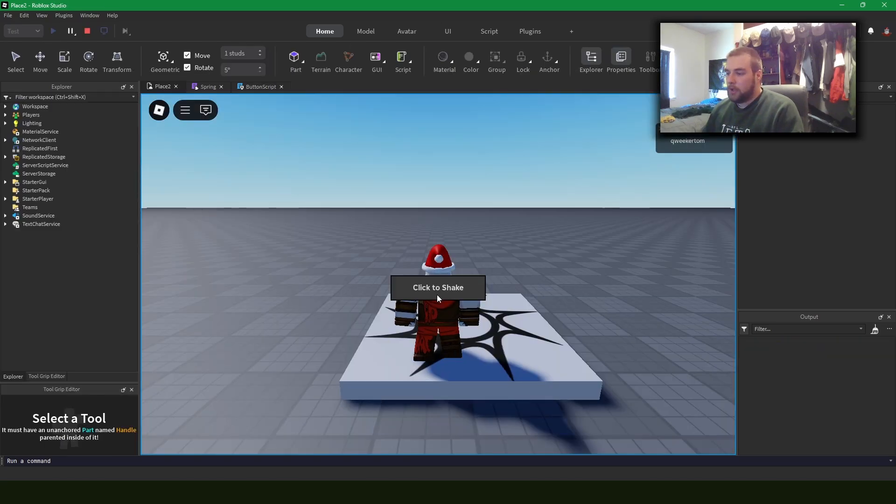
click(438, 287)
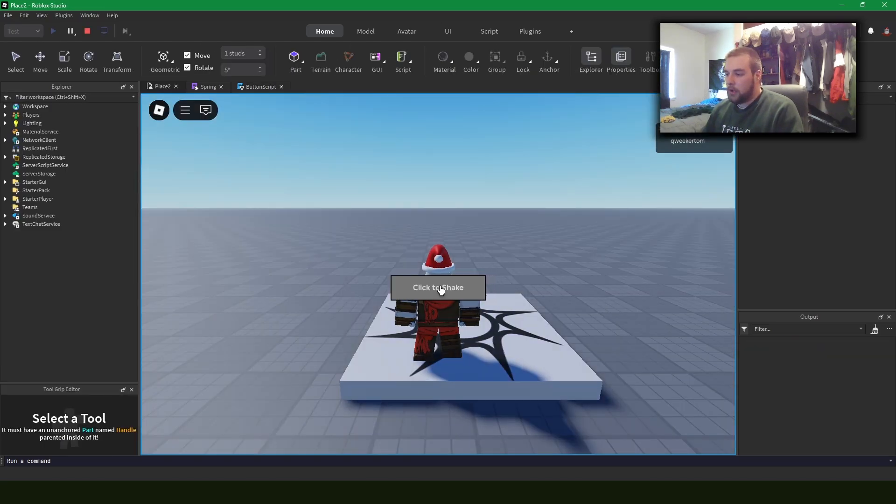
click(86, 31)
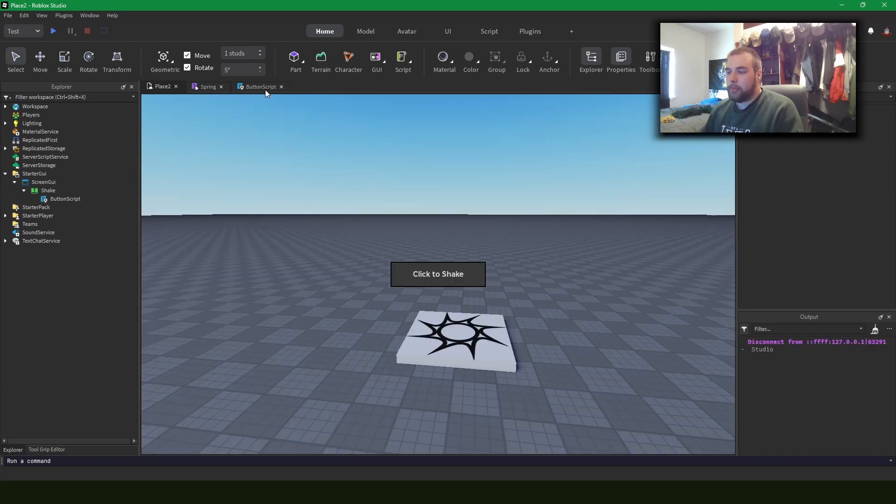
Set Damper to 0 and playtest again, shaking the button twice.
click(259, 86)
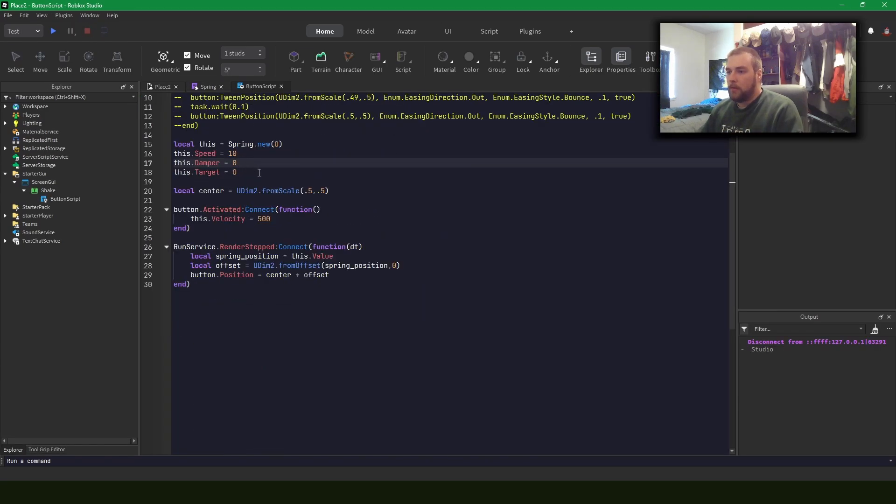
click(51, 31)
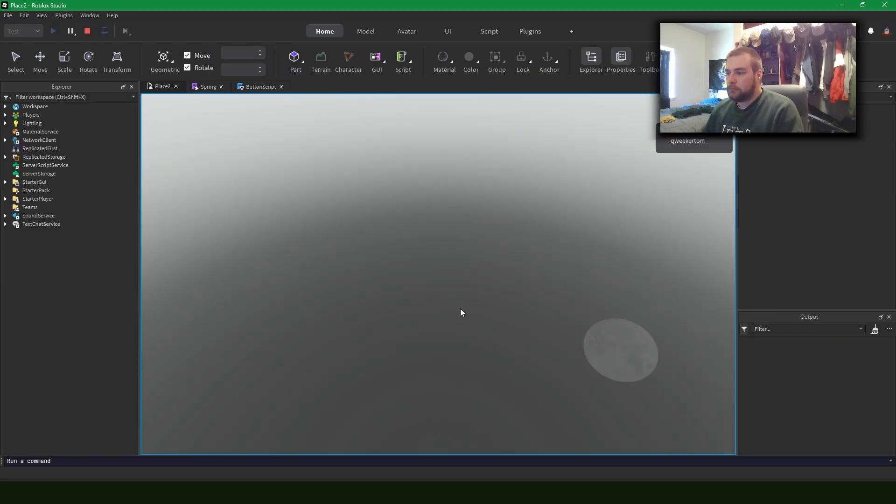
click(53, 31)
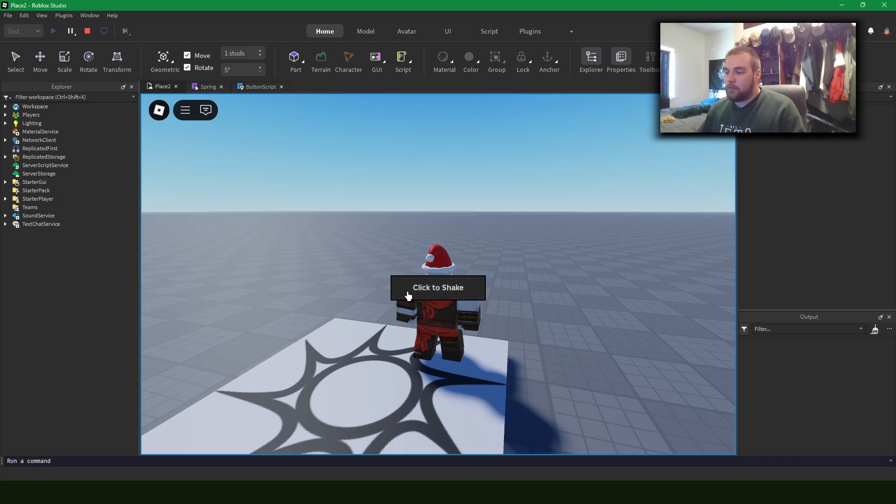
click(438, 288)
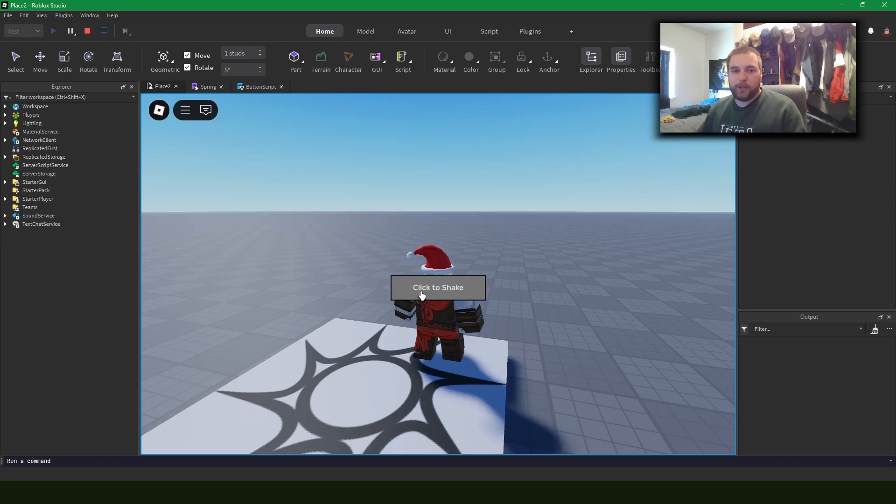
click(437, 287)
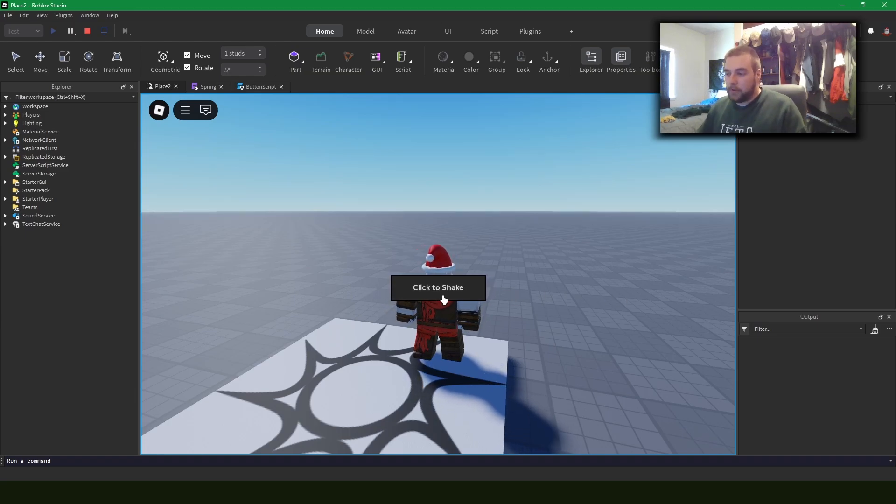
Stop the test, return to ButtonScript, and start a new playtest.
click(87, 31)
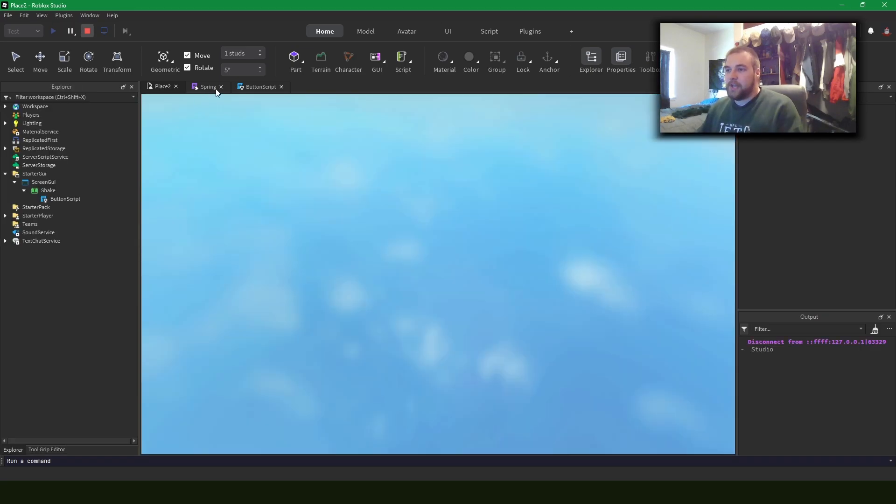
click(259, 87)
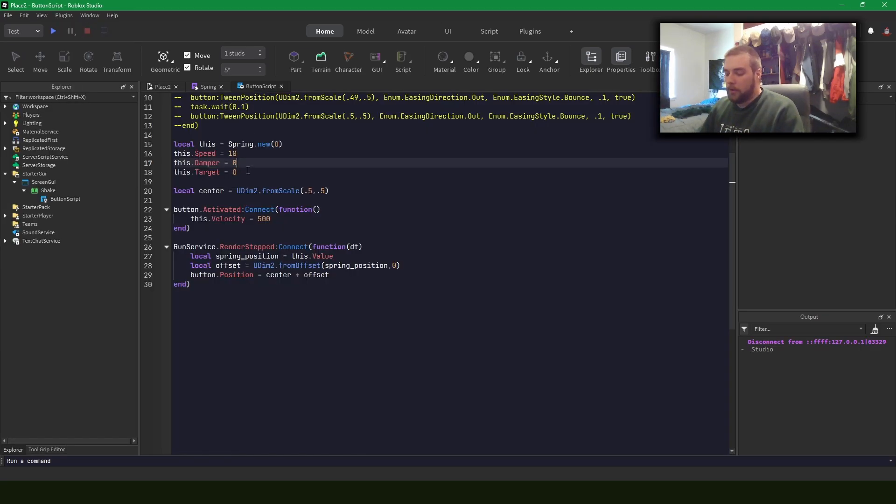
click(53, 31)
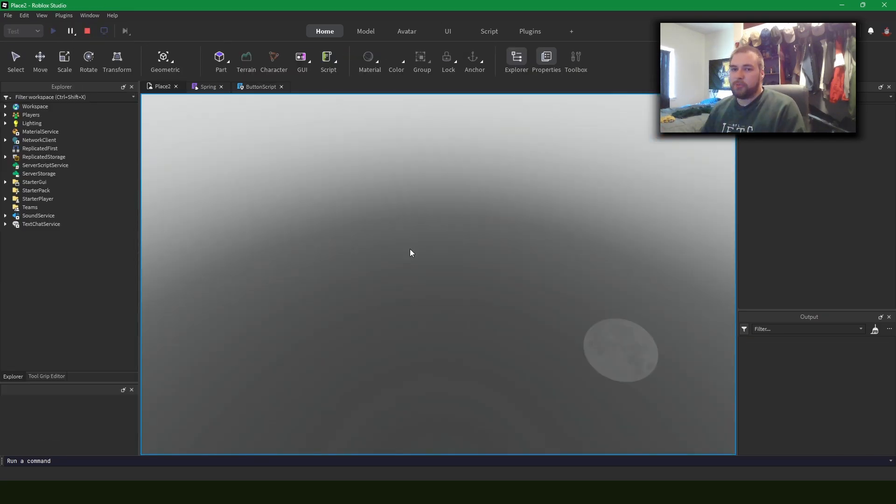
click(53, 31)
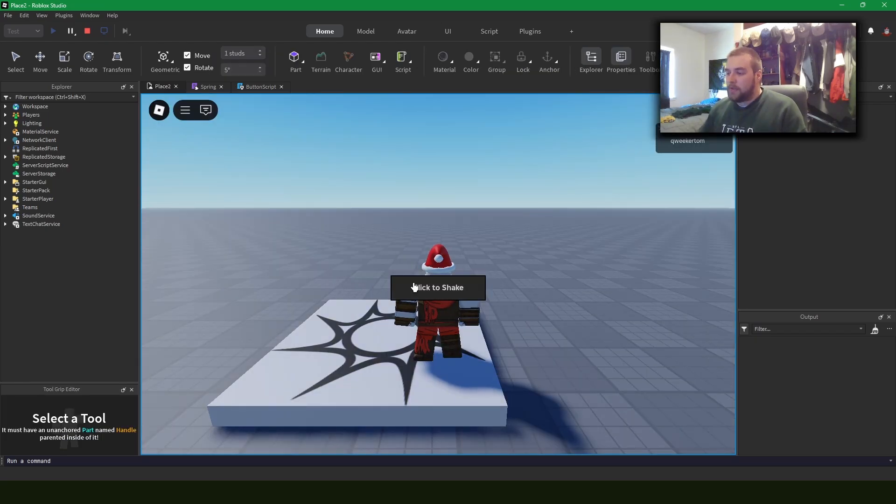
mouse_move(358, 290)
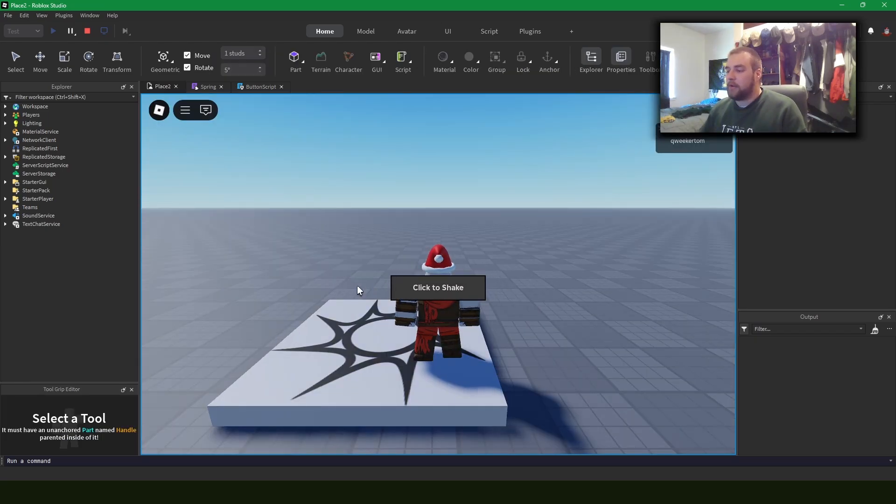
Restart the playtest and shake the Click to Shake button once more.
click(87, 30)
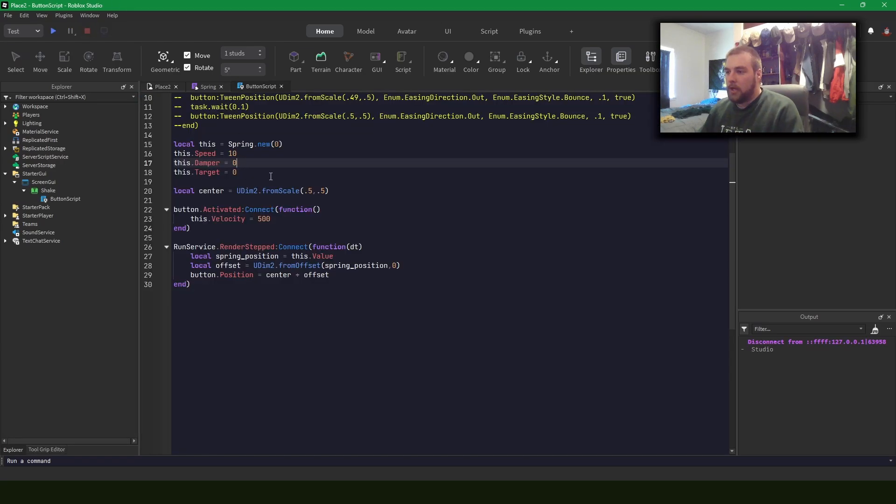
click(53, 31)
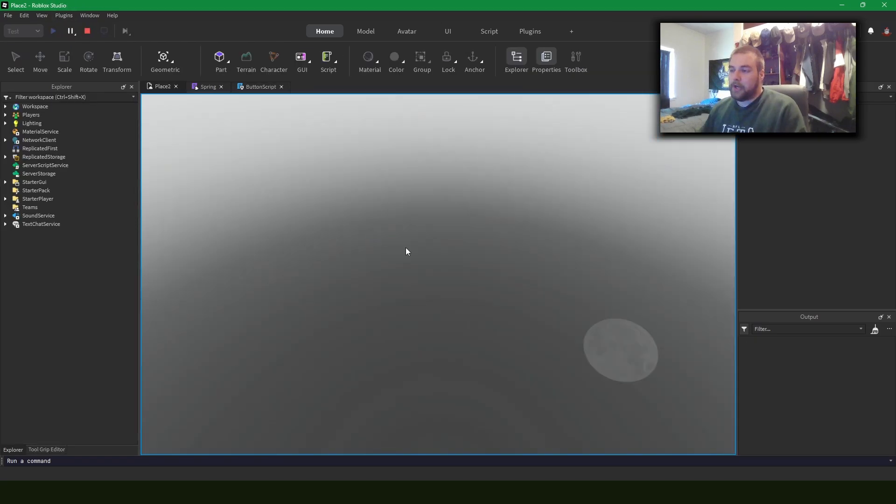
click(51, 31)
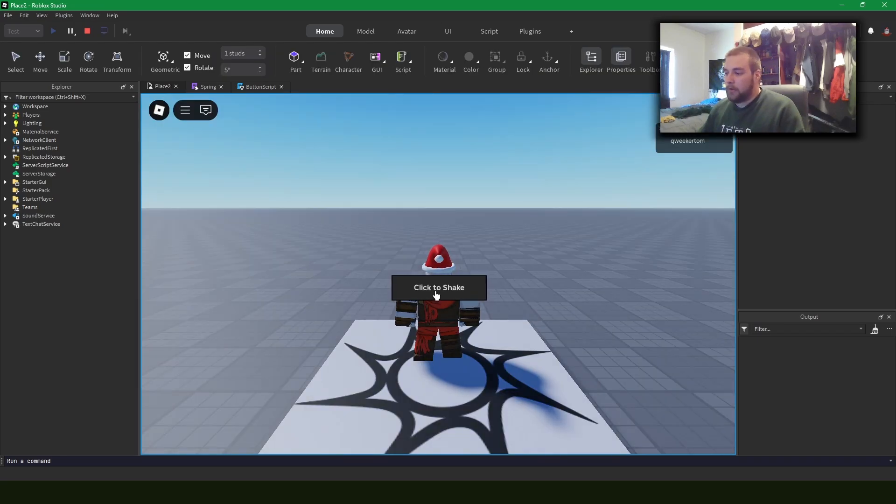
click(438, 288)
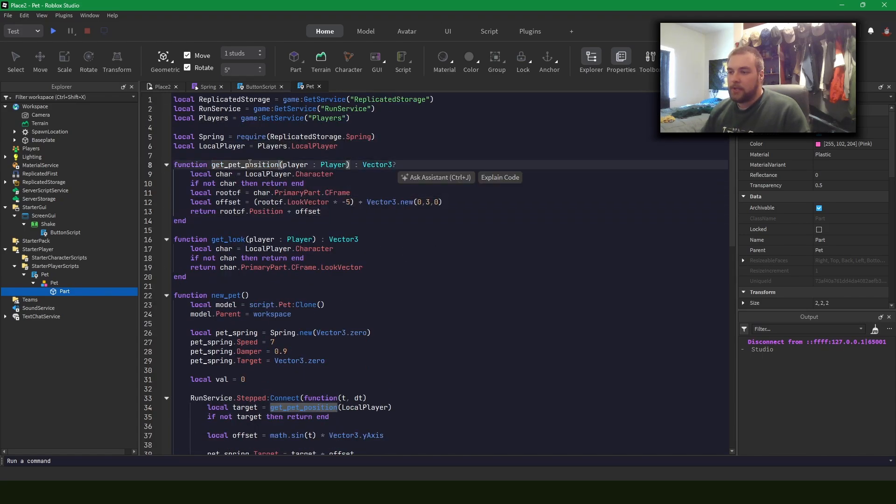
Inspect get_pet_position in the Pet script and scroll to the sine bob and pivot code.
click(416, 217)
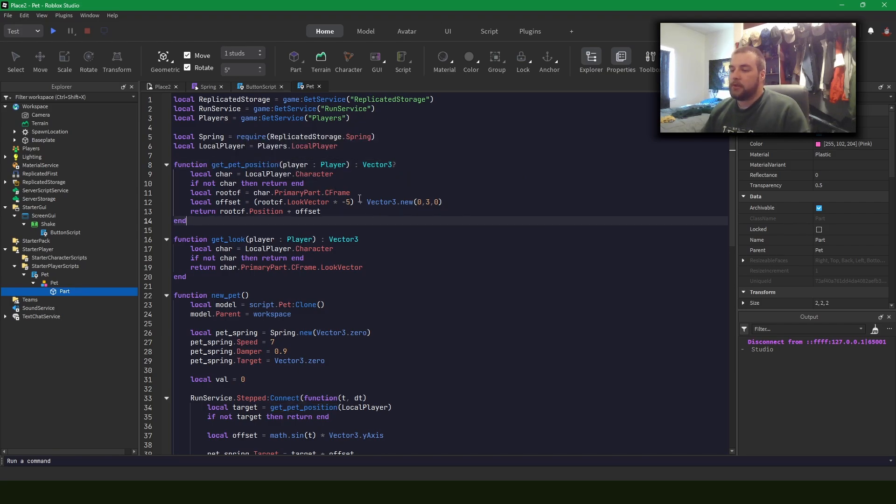
key(Backspace)
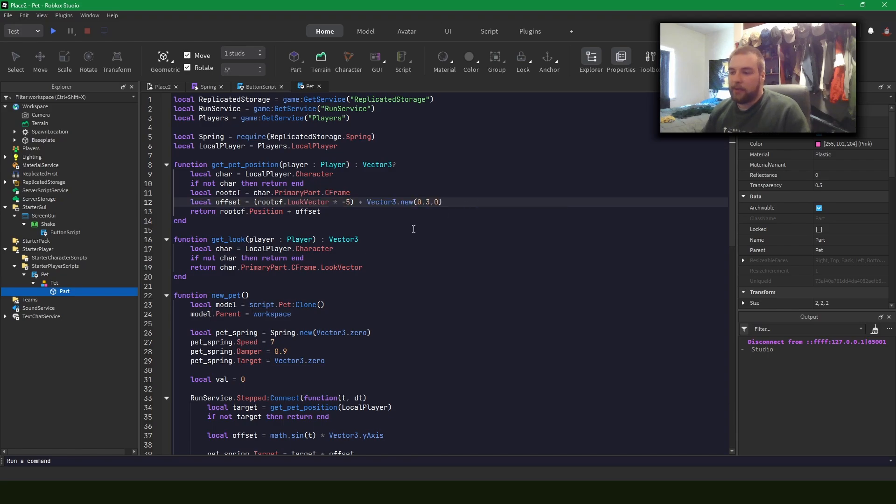
scroll(down, 3)
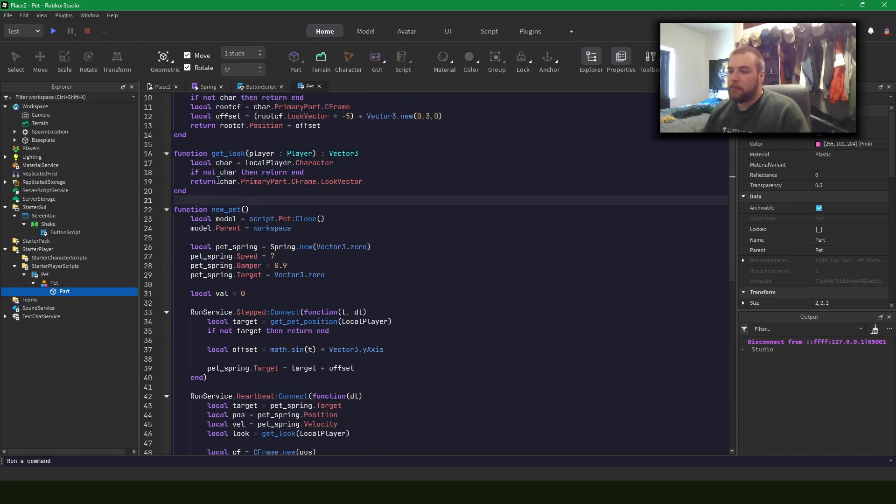
scroll(down, 3)
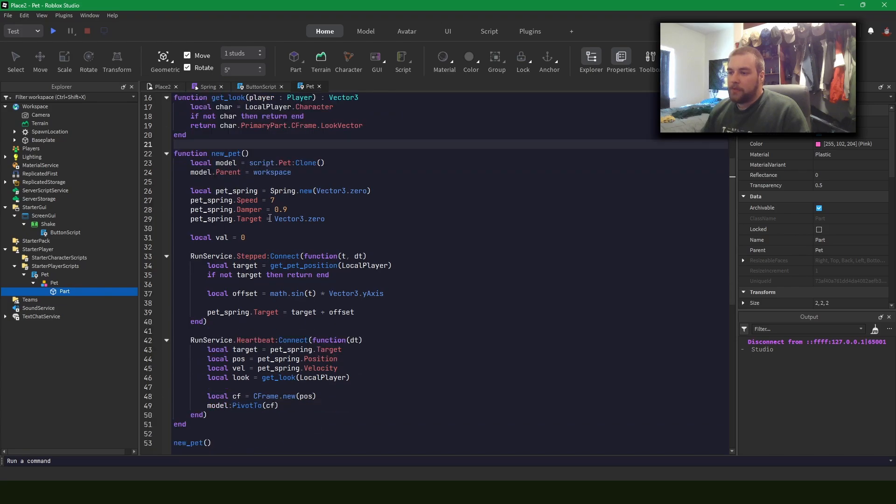
click(193, 163)
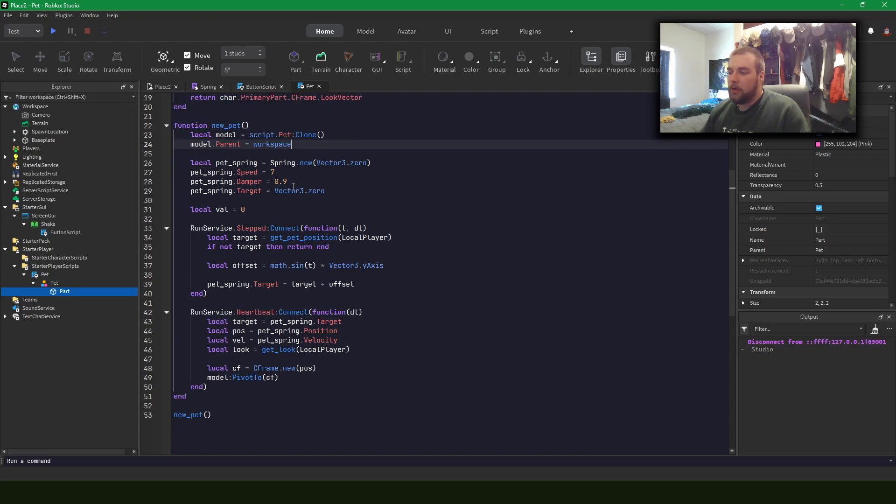
click(278, 172)
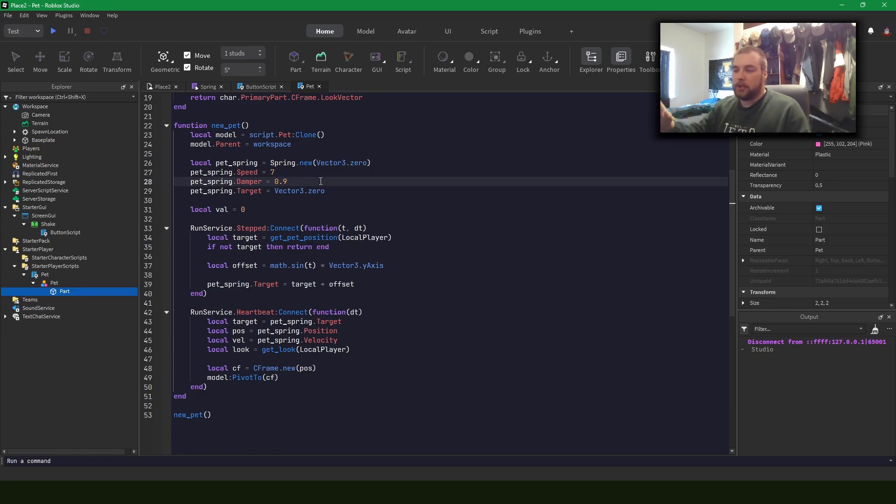
scroll(down, 3)
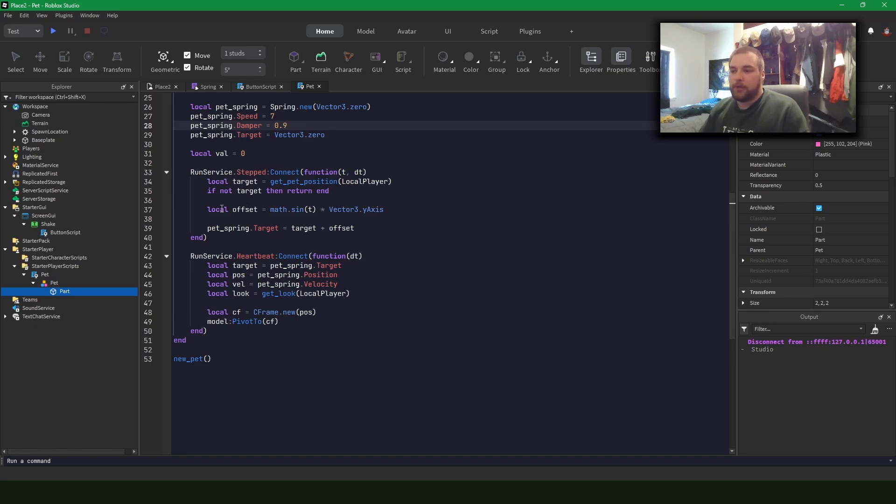
Trim the target, vel and look lines from the Pet script's Heartbeat callback.
click(211, 237)
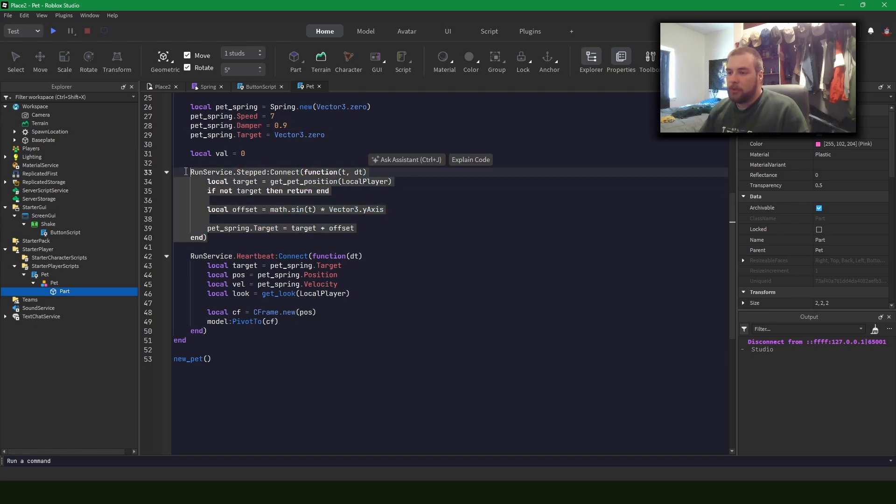
click(308, 201)
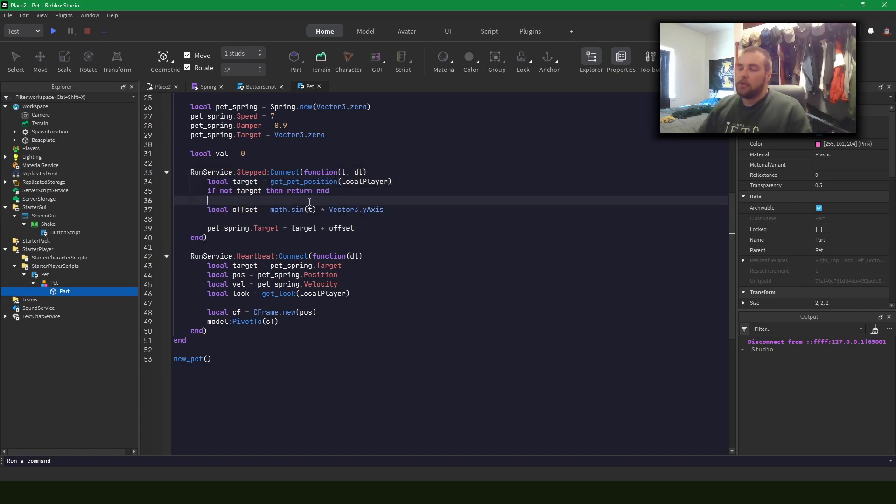
mouse_move(310, 181)
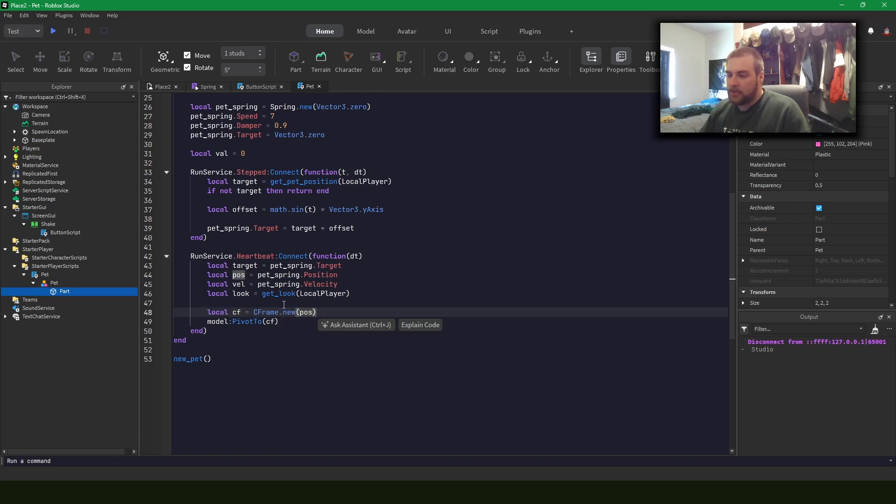
mouse_move(321, 276)
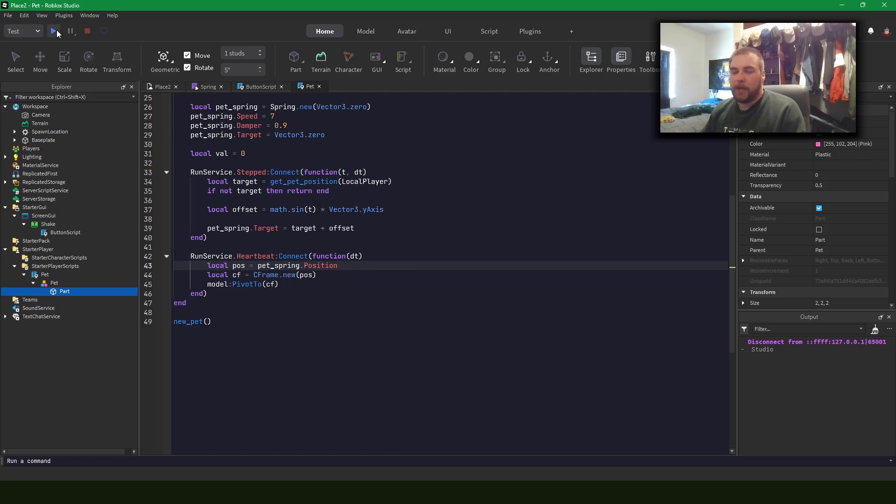
mouse_move(52, 31)
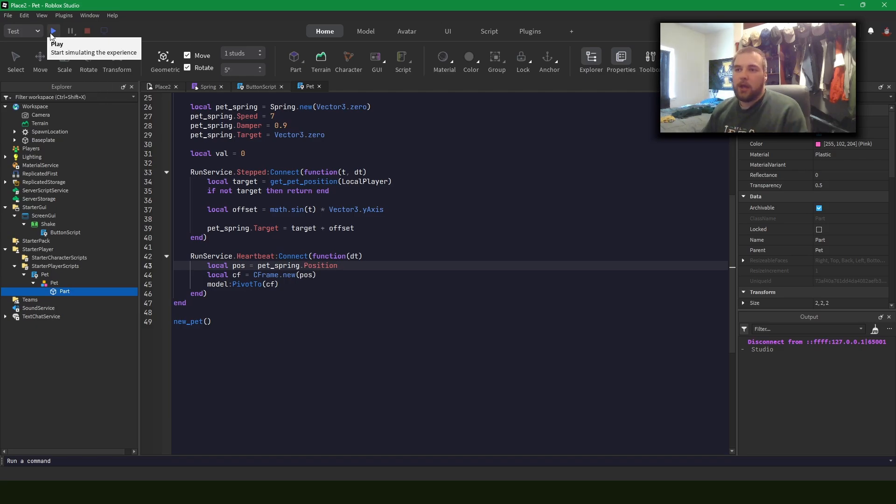
Run a playtest to watch the pink pet orb float, then stop it.
click(53, 31)
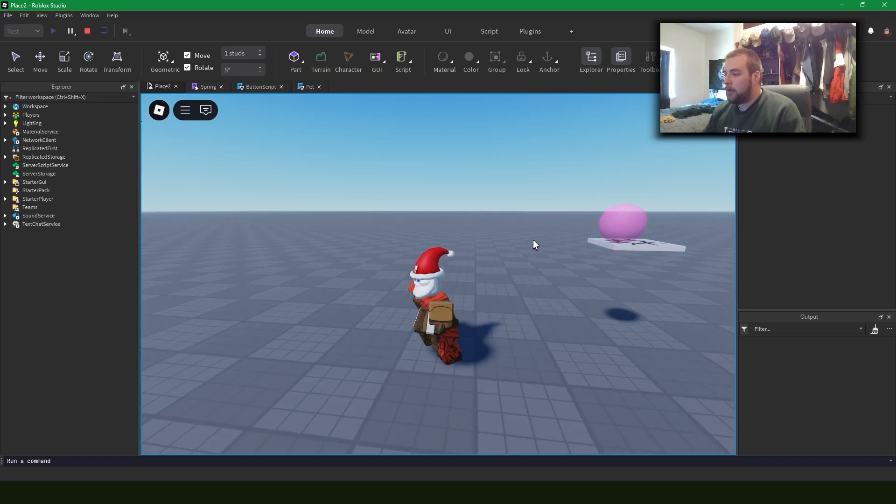
click(87, 31)
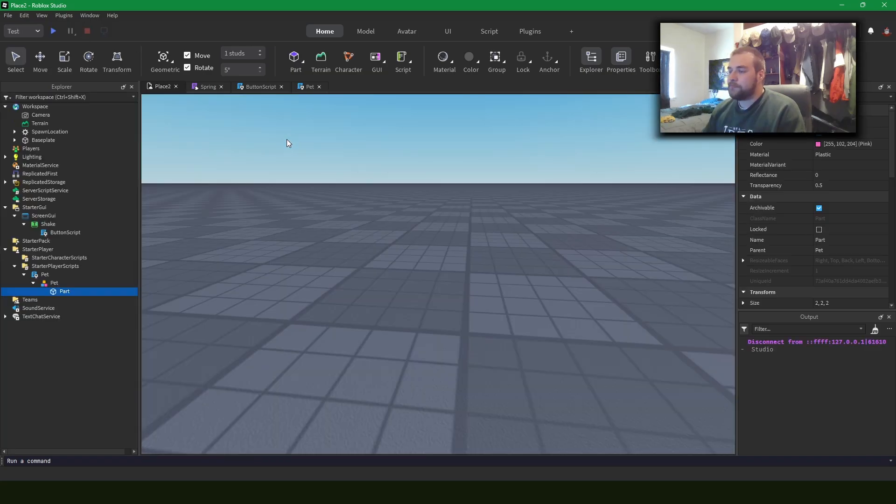
In ButtonScript, delete the shake spring's Speed value of 10 so a new speed can be entered.
click(260, 86)
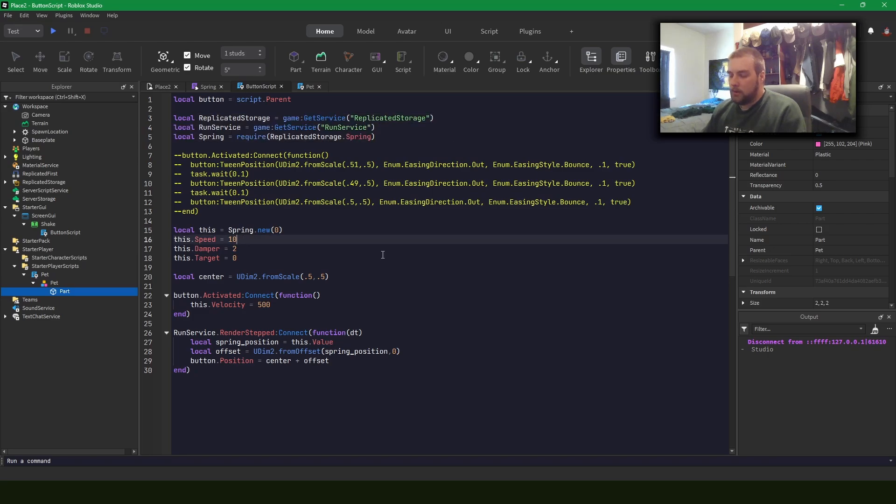
key(BackSpace)
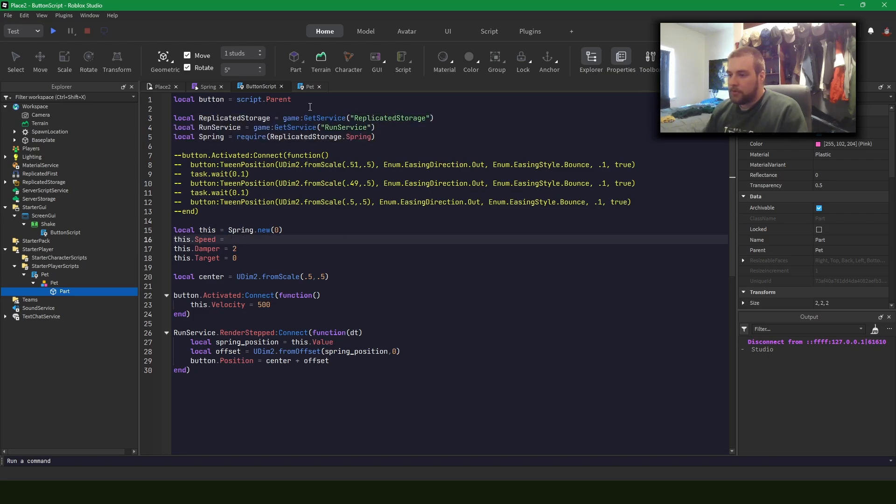
click(248, 86)
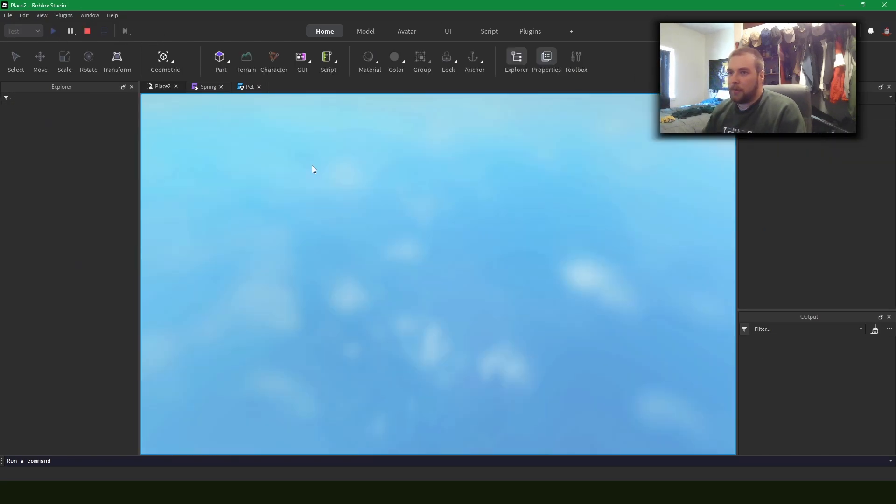
Start a playtest, watch the pink pet orb spring after the player, then stop it.
click(53, 31)
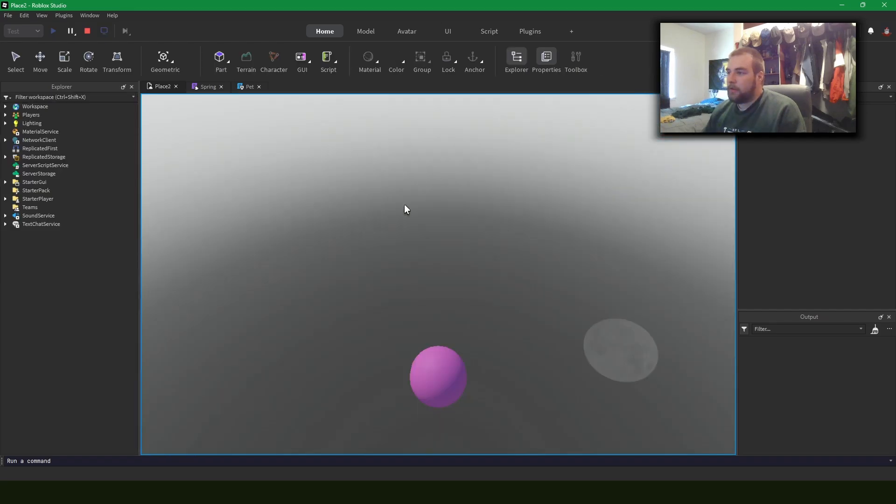
click(52, 31)
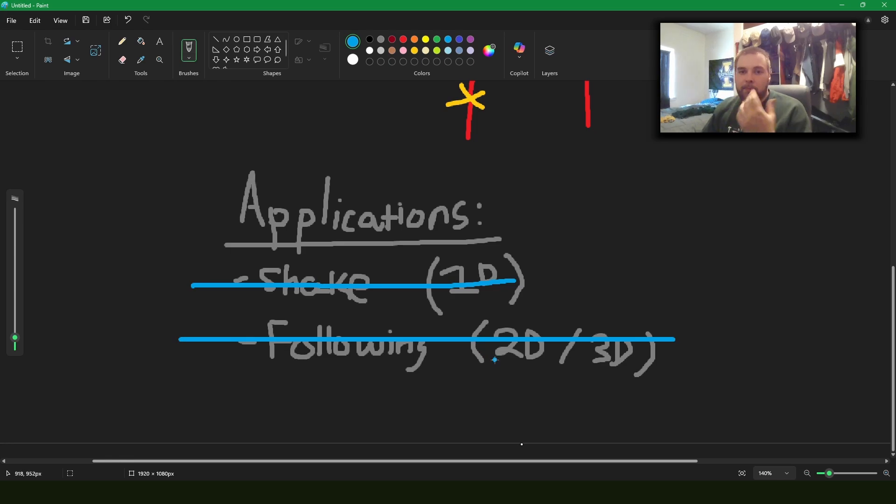
mouse_move(229, 235)
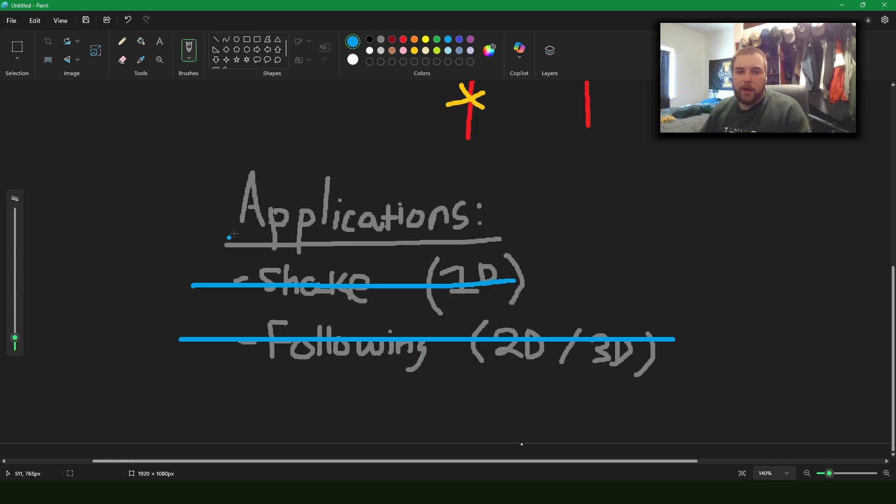